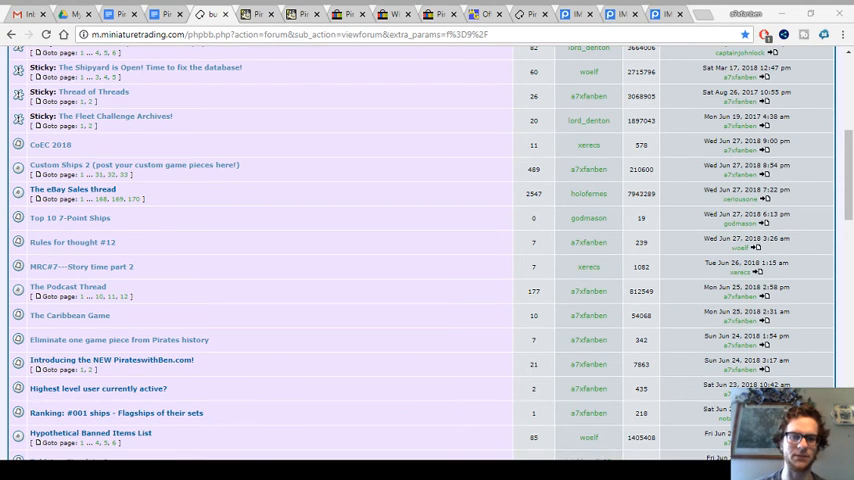
mouse_move(348, 158)
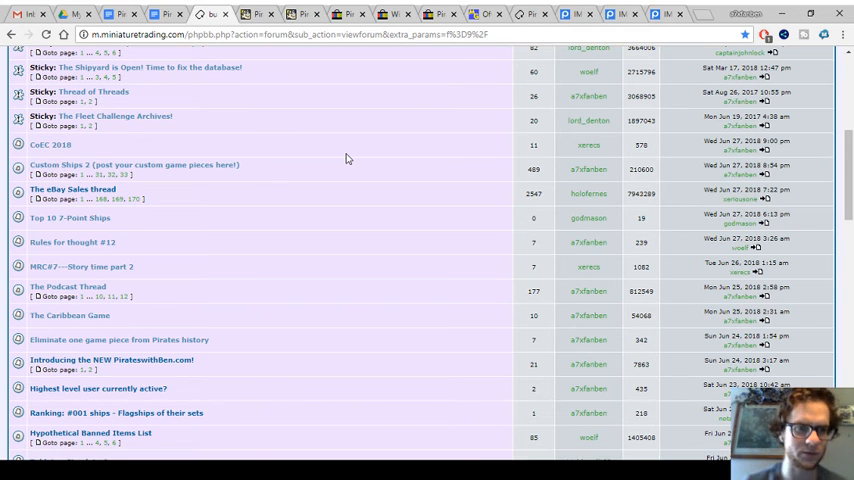
- Scroll around the large view of the Mjolnir and La Santa Anna photo, image 4190506
scroll("up", 3)
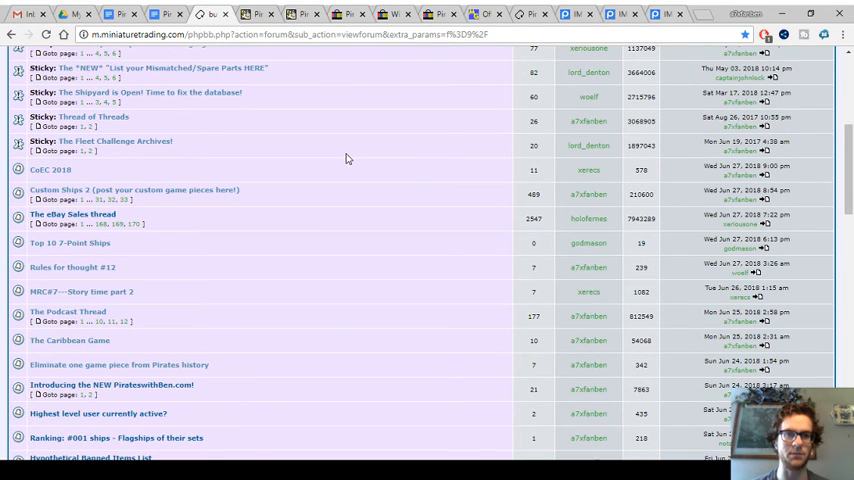
scroll("up", 3)
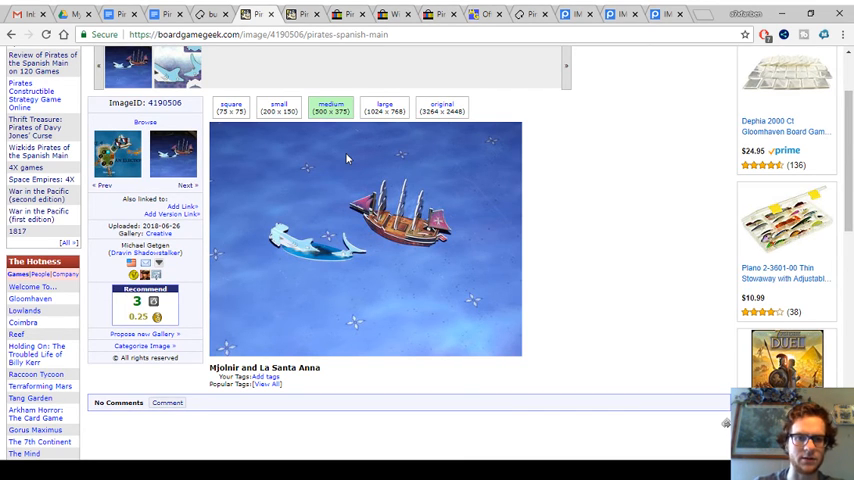
scroll("up", 3)
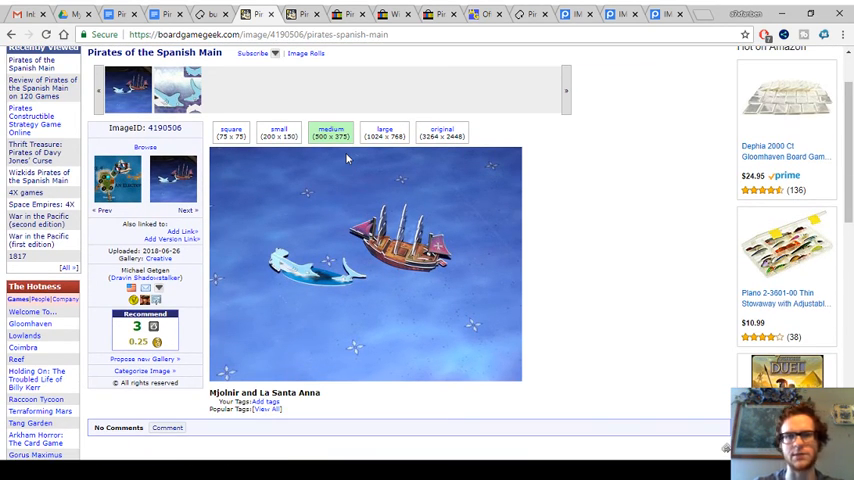
scroll("down", 3)
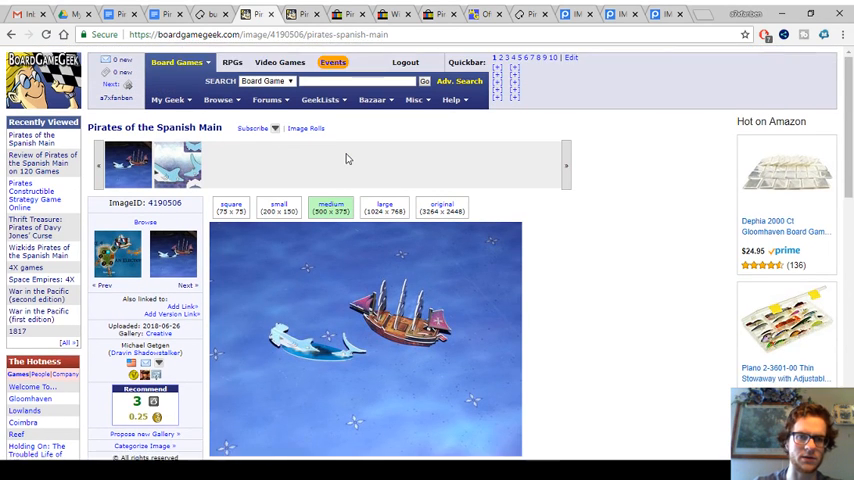
scroll("down", 3)
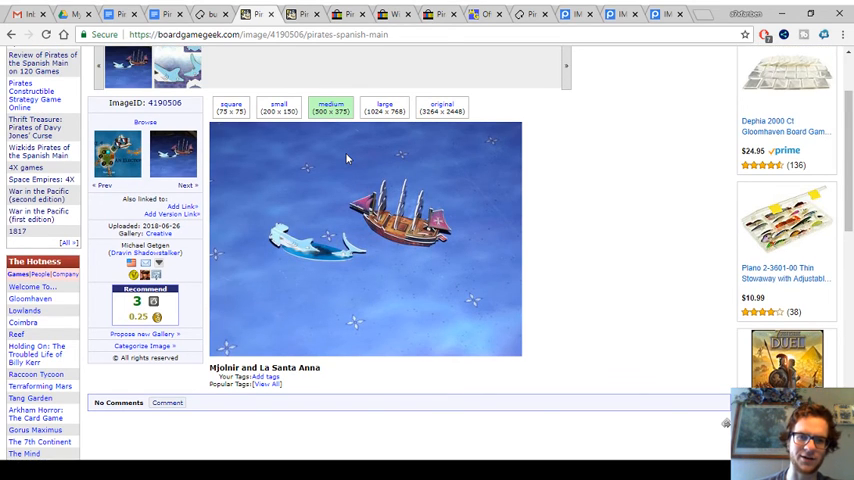
scroll("up", 3)
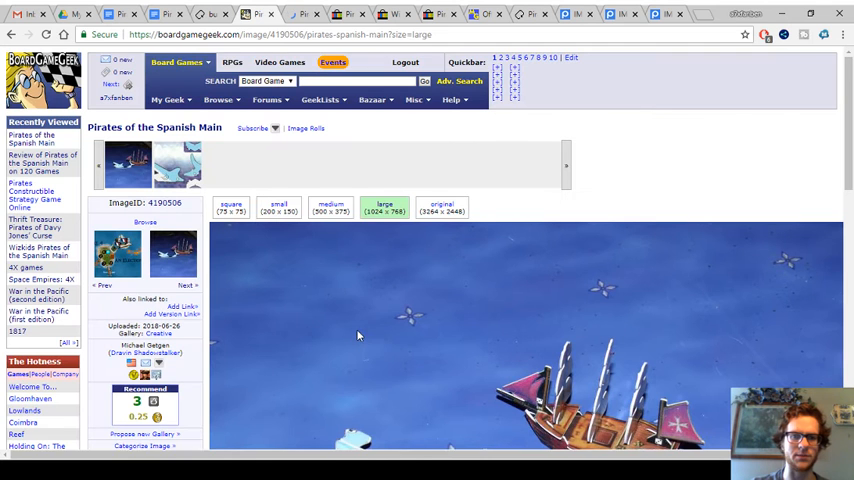
scroll("down", 3)
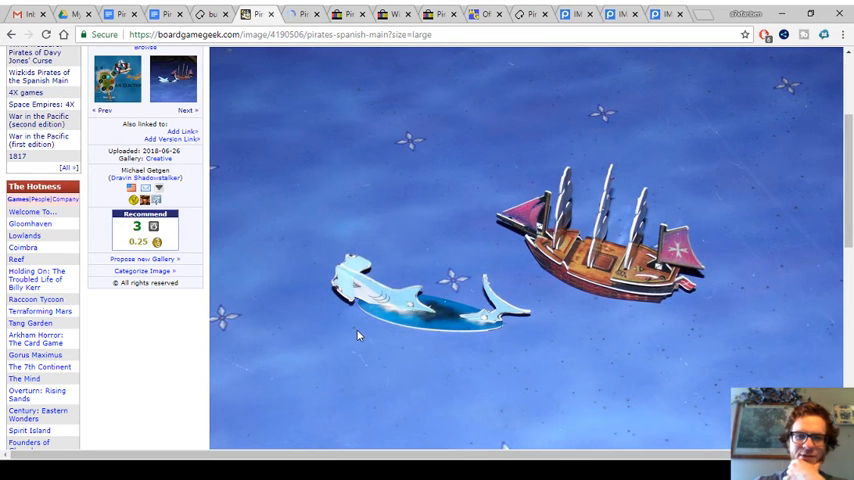
scroll("down", 3)
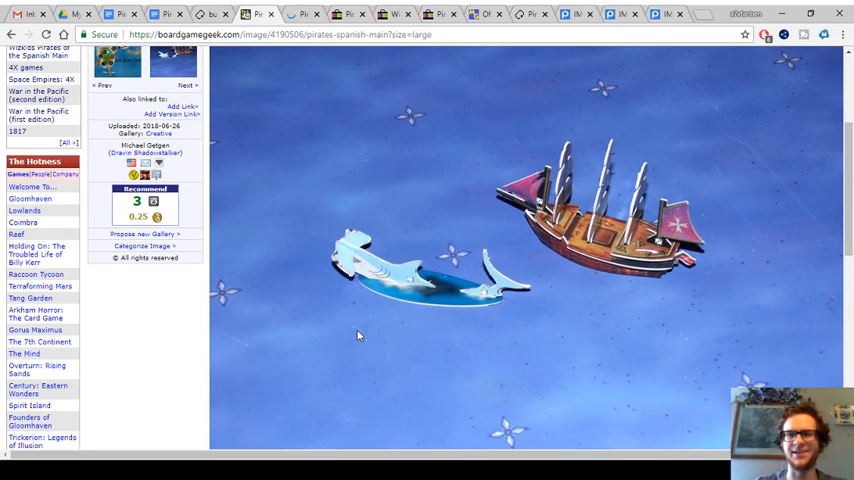
scroll("down", 3)
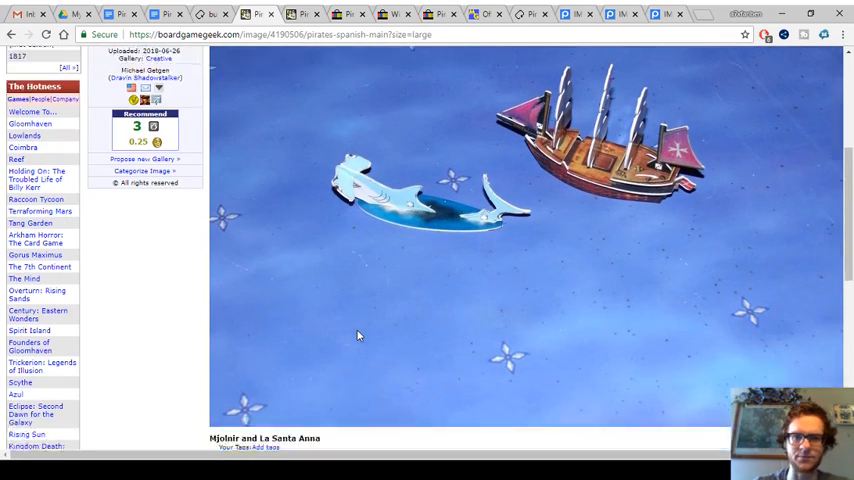
scroll("up", 3)
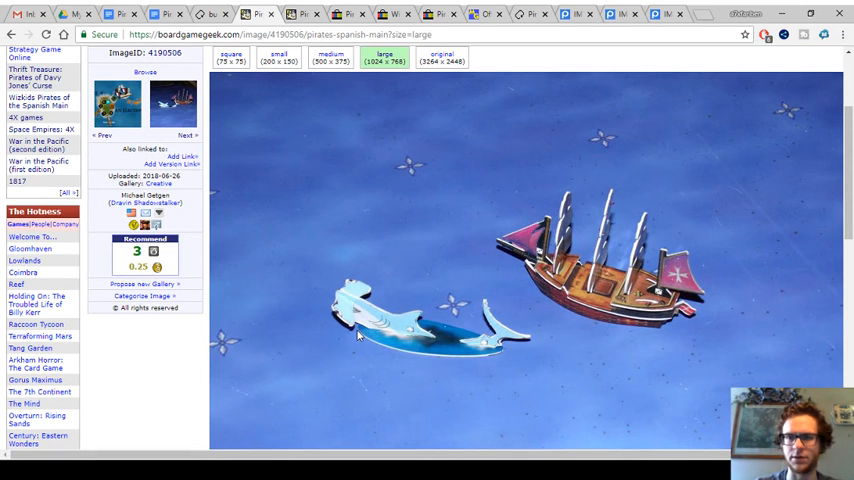
scroll("down", 3)
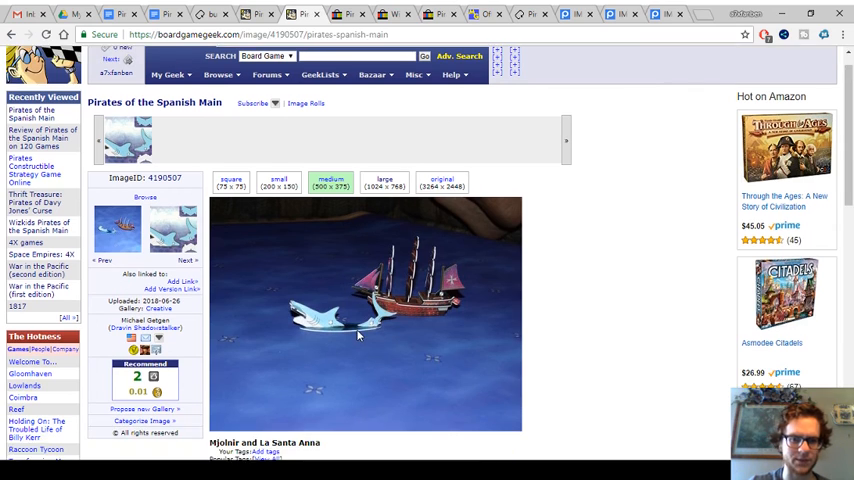
scroll("down", 3)
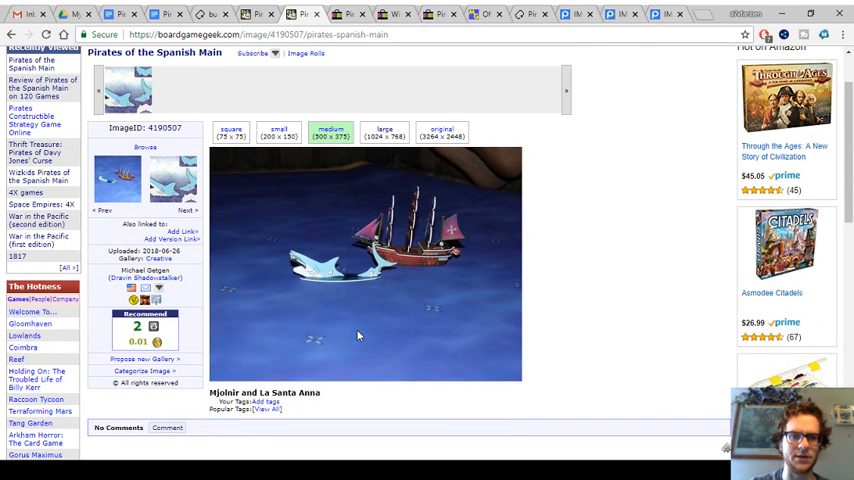
mouse_move(341, 259)
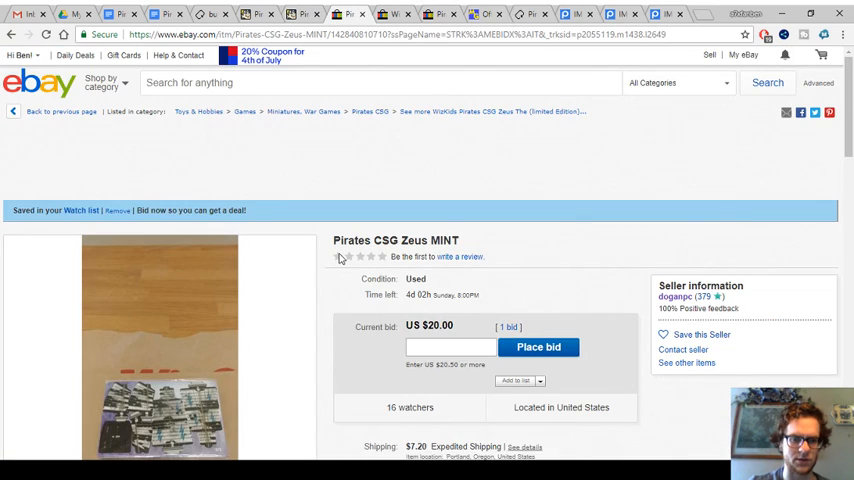
- Scroll through the Pirates CSG Zeus MINT listing with its US $20.00 current bid
scroll("down", 3)
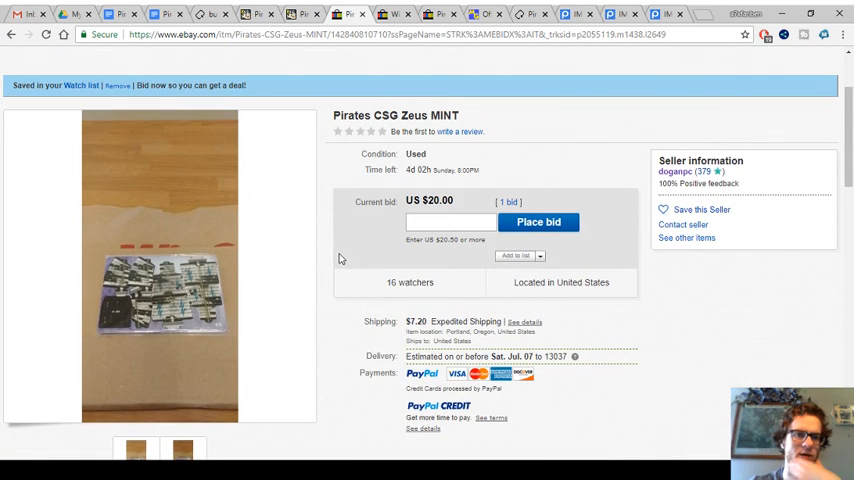
scroll("down", 3)
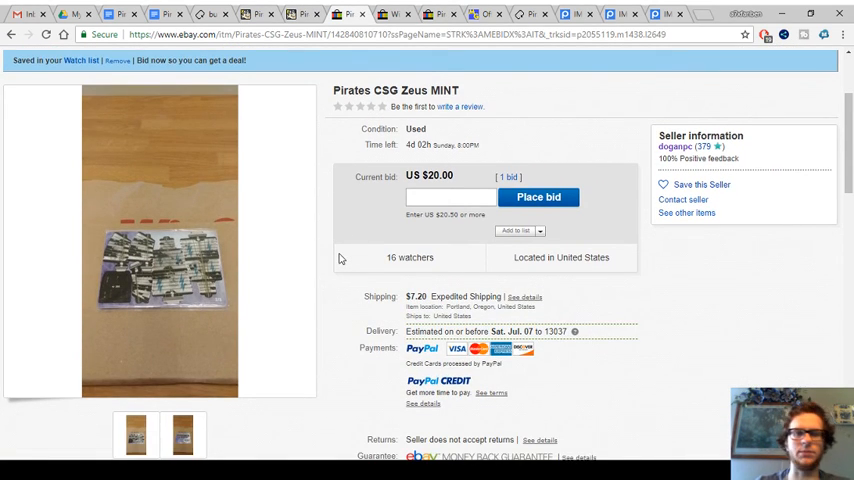
scroll("up", 3)
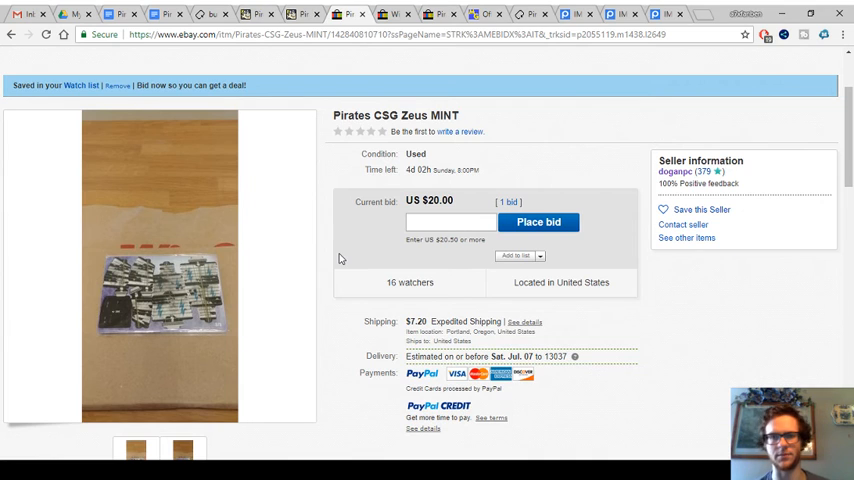
scroll("down", 3)
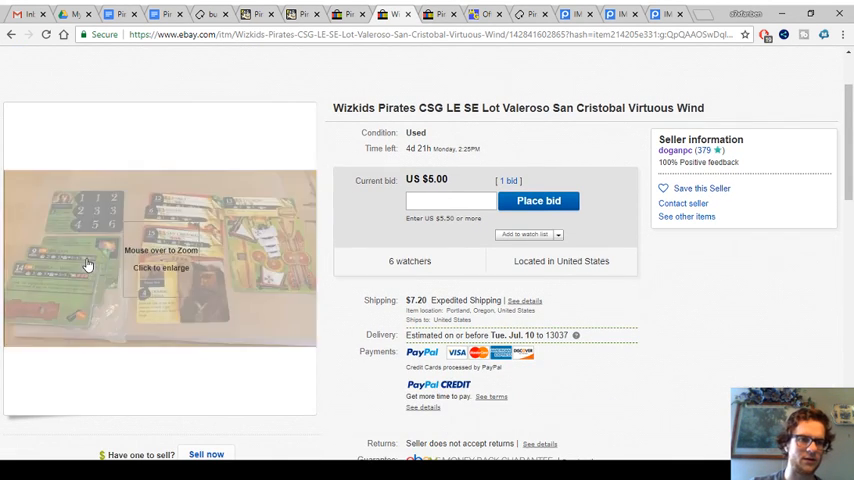
mouse_move(343, 252)
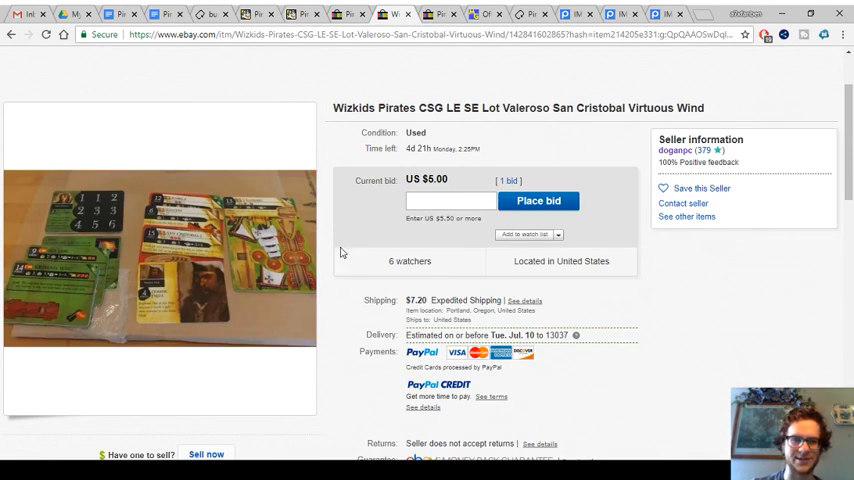
- Zoom into the Valeroso San Cristobal Virtuous Wind lot's ship card photo
left_click(160, 245)
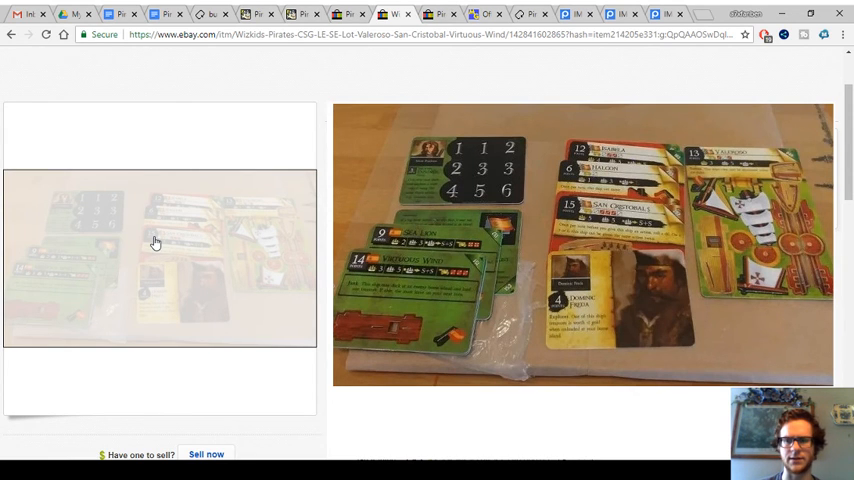
mouse_move(335, 217)
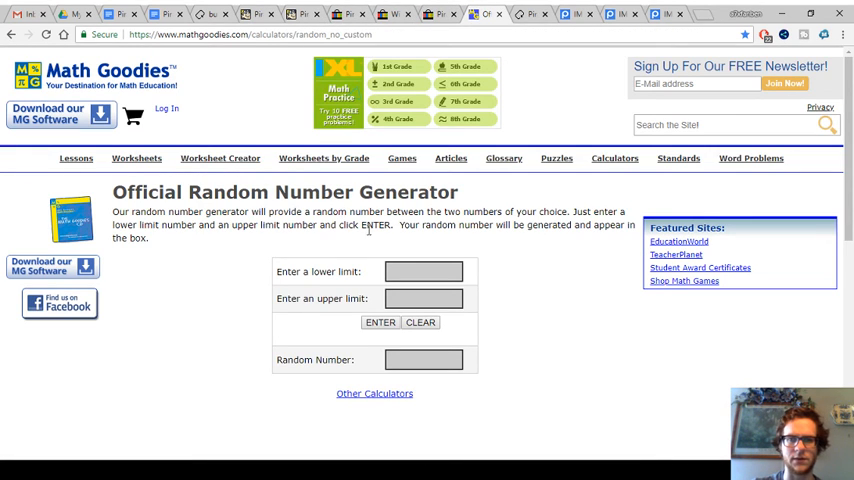
- Enter 1 as the lower limit in the Official Random Number Generator
type("1")
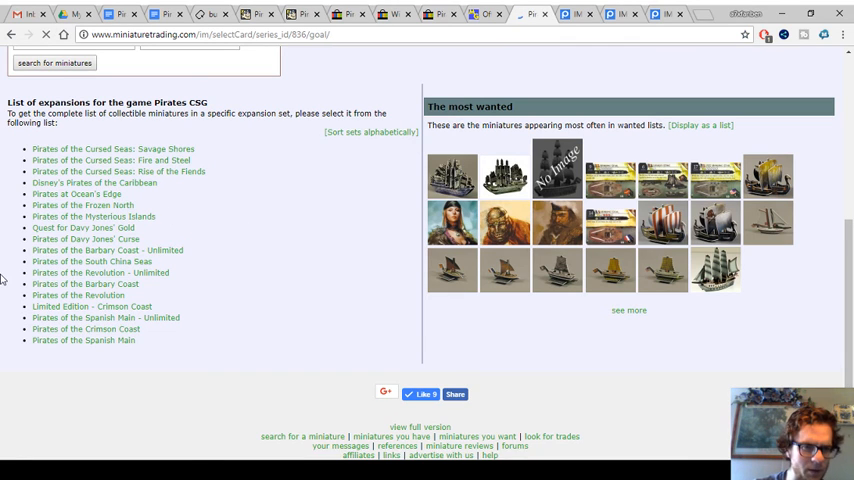
- Open the 168-miniature Pirates of the Frozen North checklist and scroll through it
left_click(83, 205)
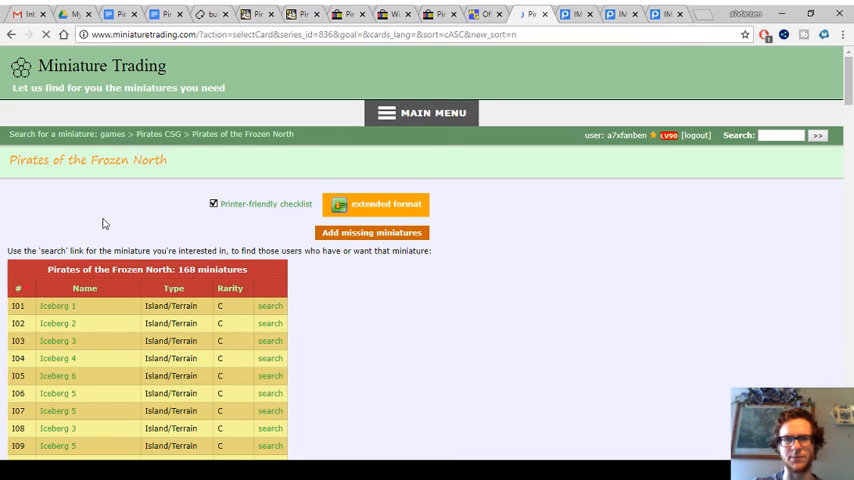
scroll("down", 3)
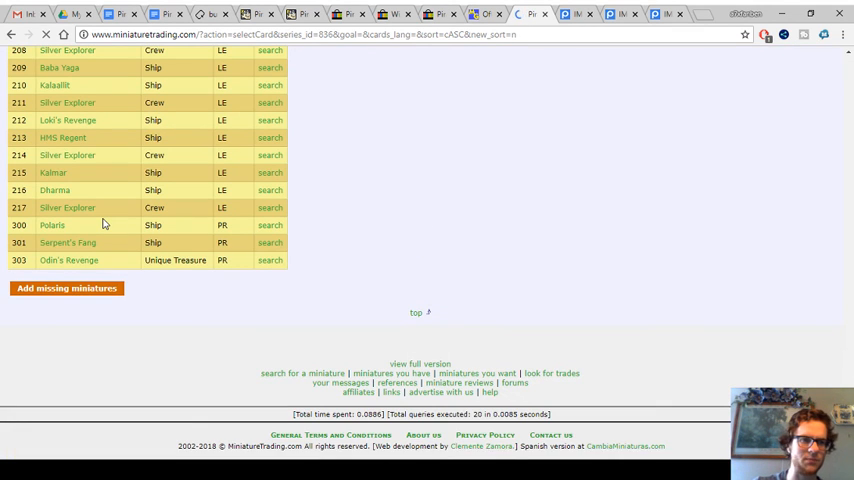
scroll("up", 3)
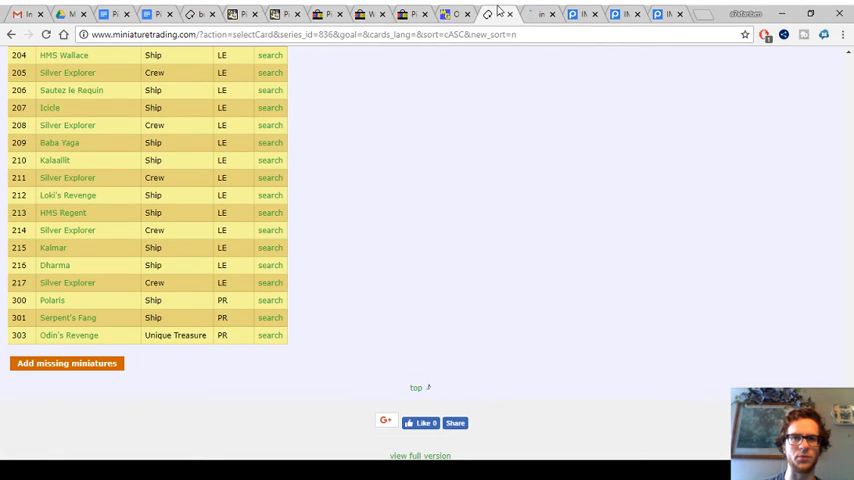
- Scroll the Frozen North checklist to its final LE and PR entries
scroll("up", 3)
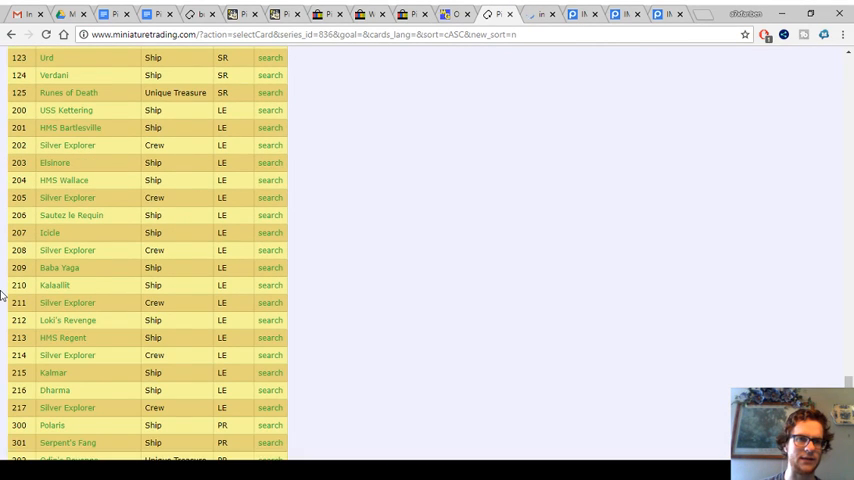
scroll("down", 3)
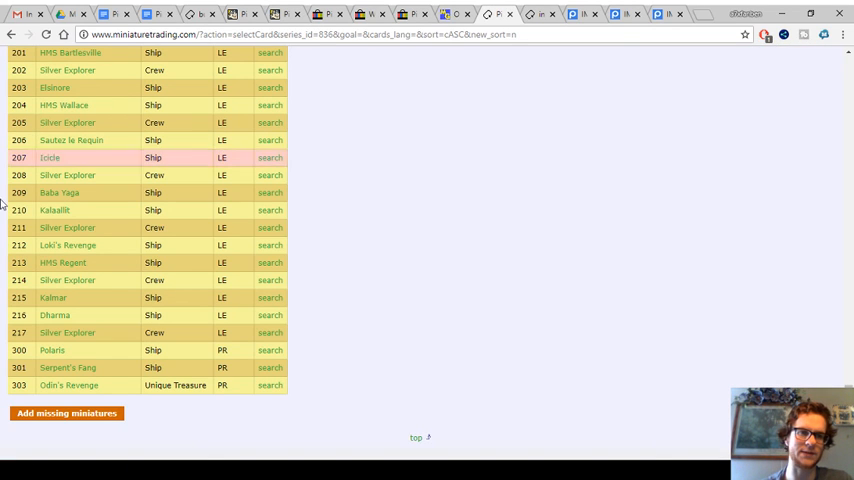
- Open the Silver Explorer crew card page, collector number 217
left_click(67, 332)
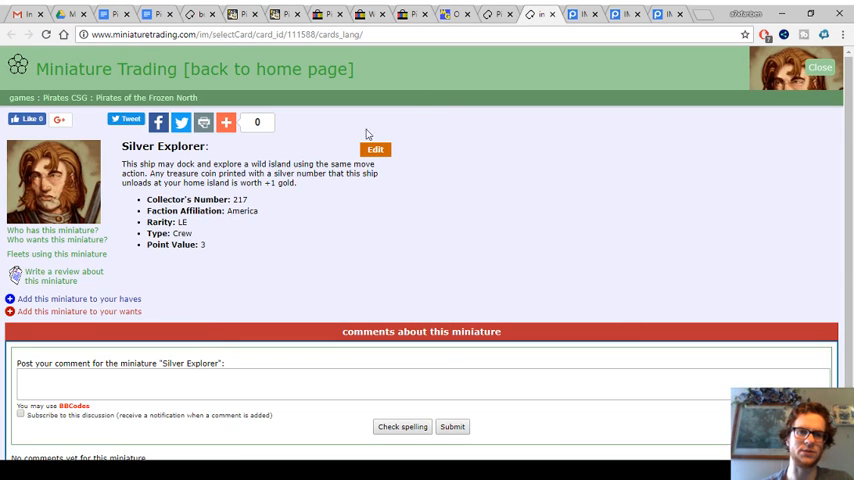
mouse_move(390, 256)
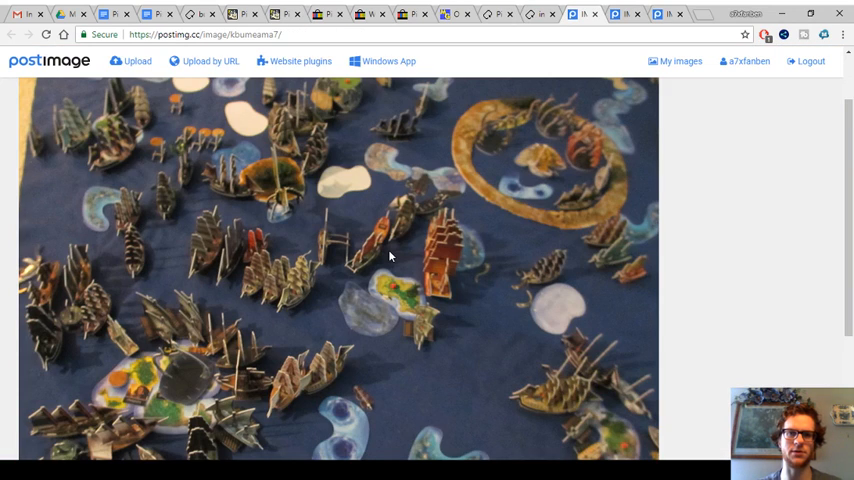
- Scroll over the IMG_1930 Economy Edition fleet photo of ships and islands
scroll("down", 3)
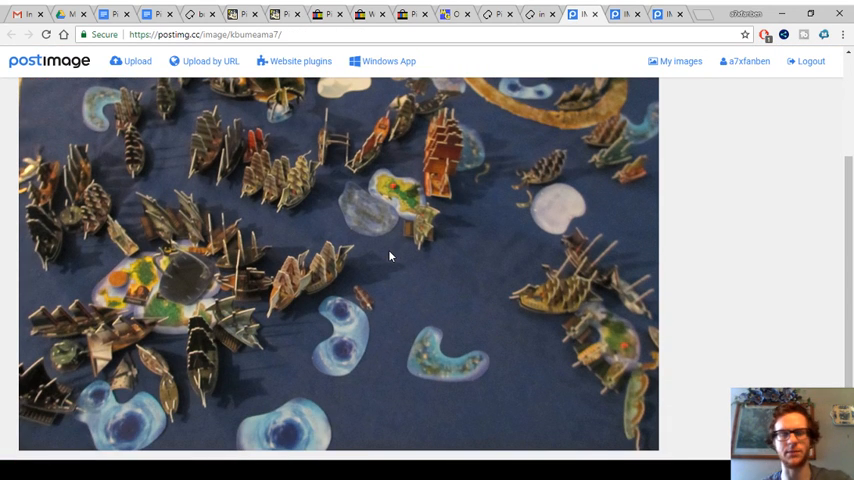
scroll("up", 3)
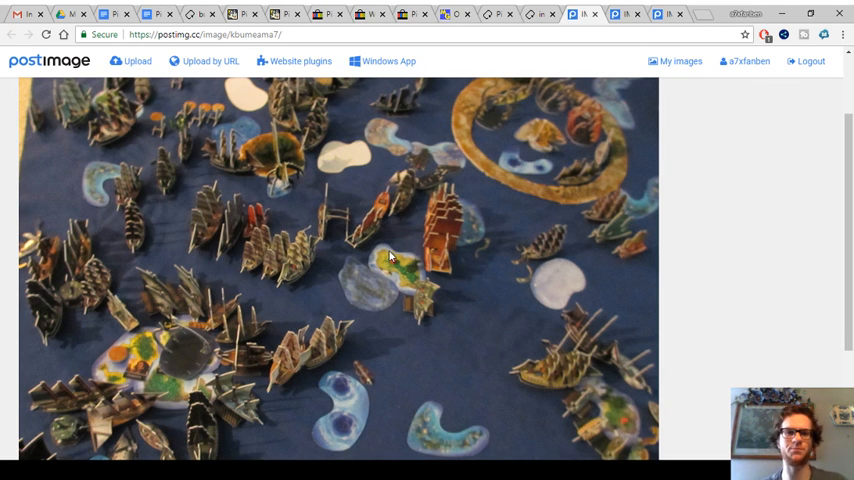
scroll("up", 3)
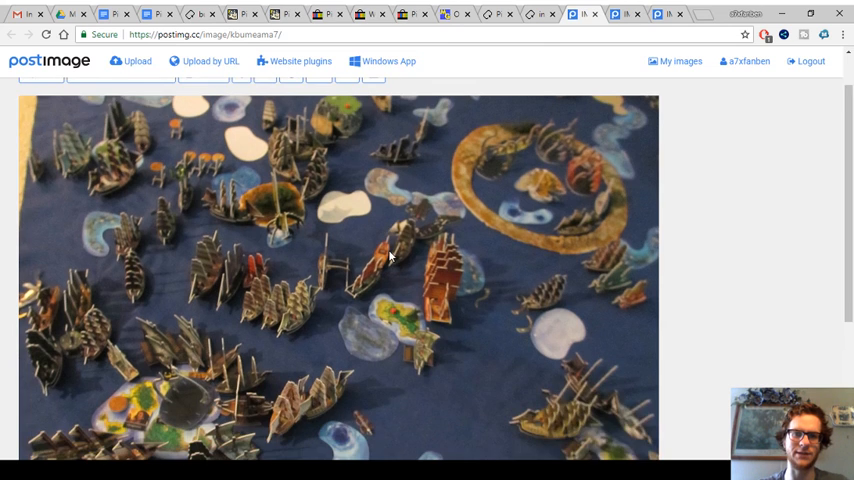
scroll("down", 3)
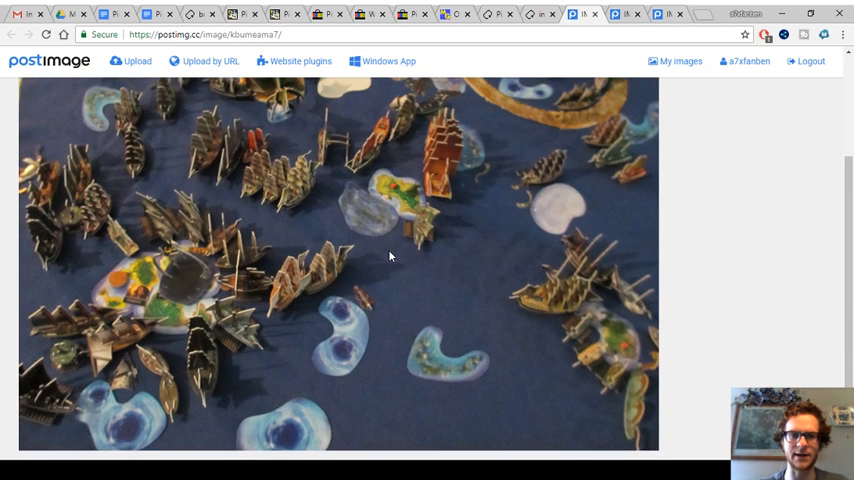
scroll("up", 3)
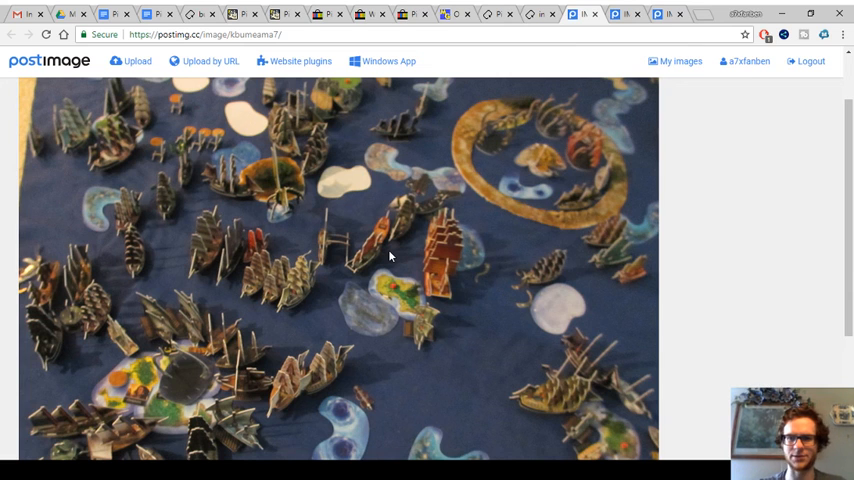
scroll("down", 3)
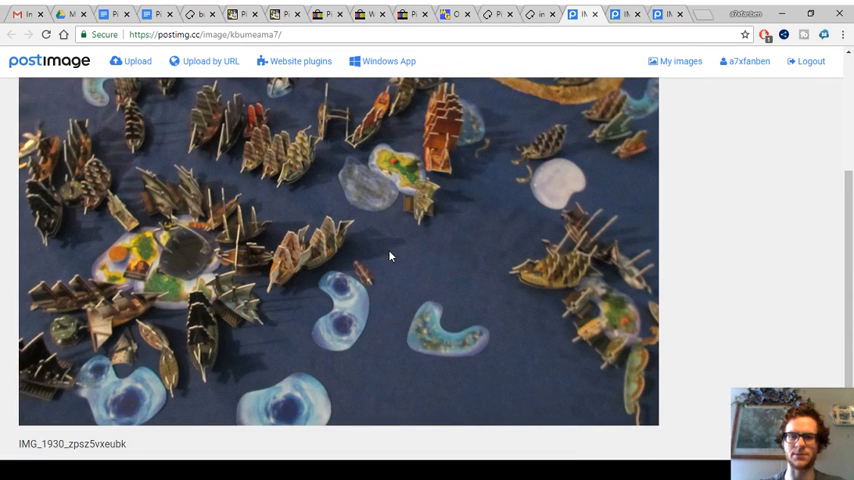
scroll("up", 3)
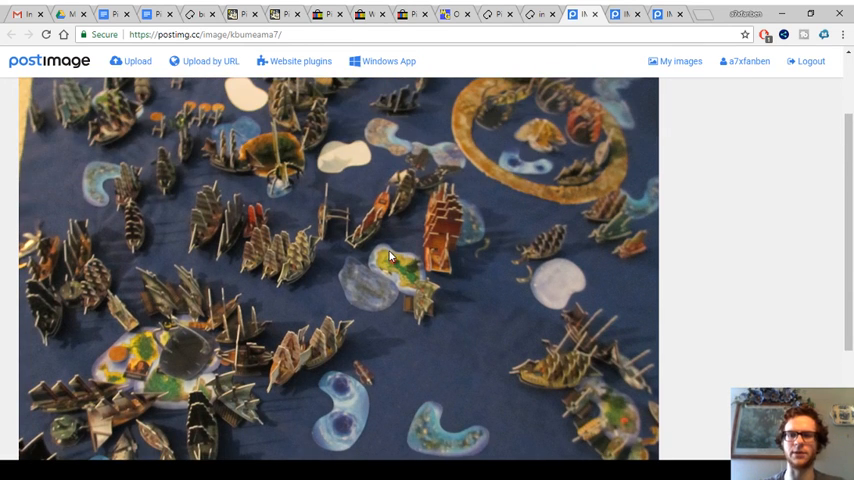
scroll("down", 3)
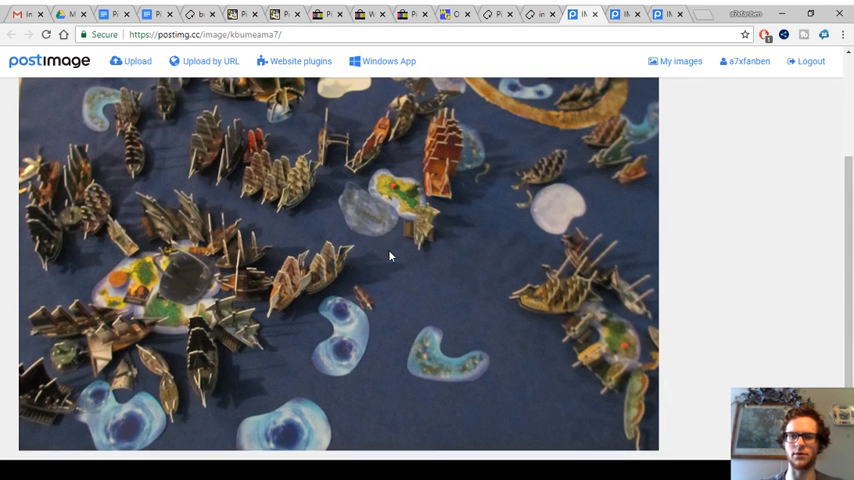
scroll("up", 3)
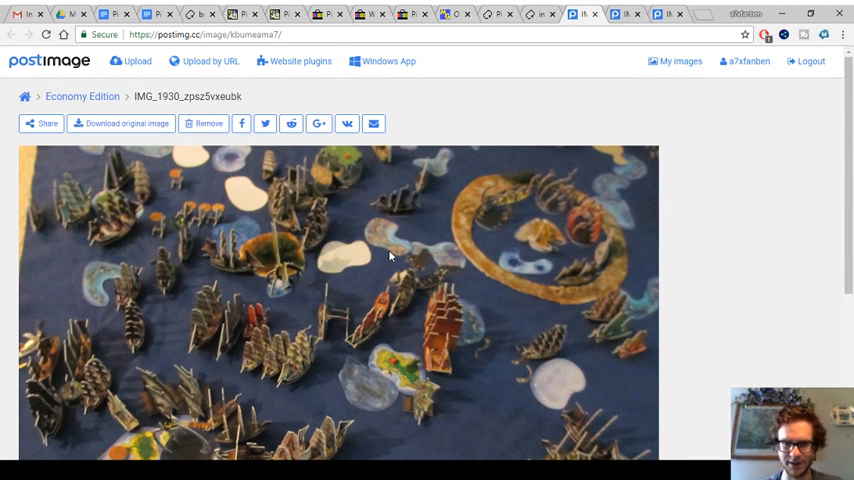
scroll("down", 3)
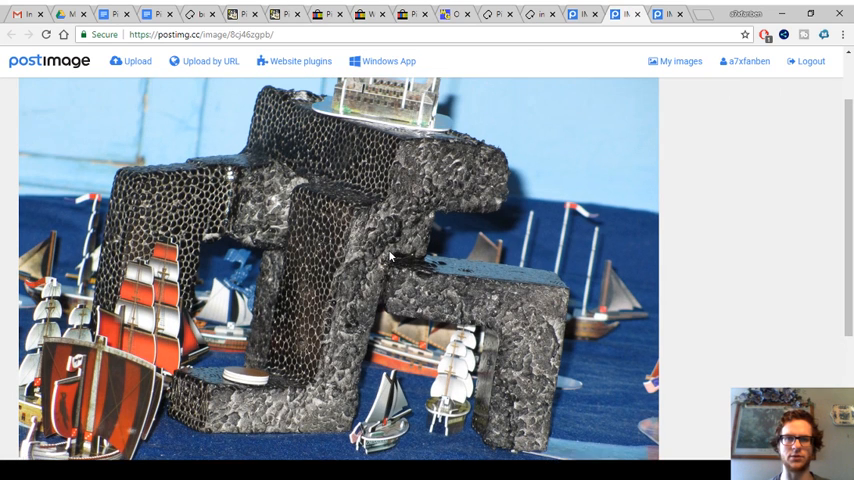
- Scroll down to examine the black foam rock fortress surrounded by ships
scroll("down", 3)
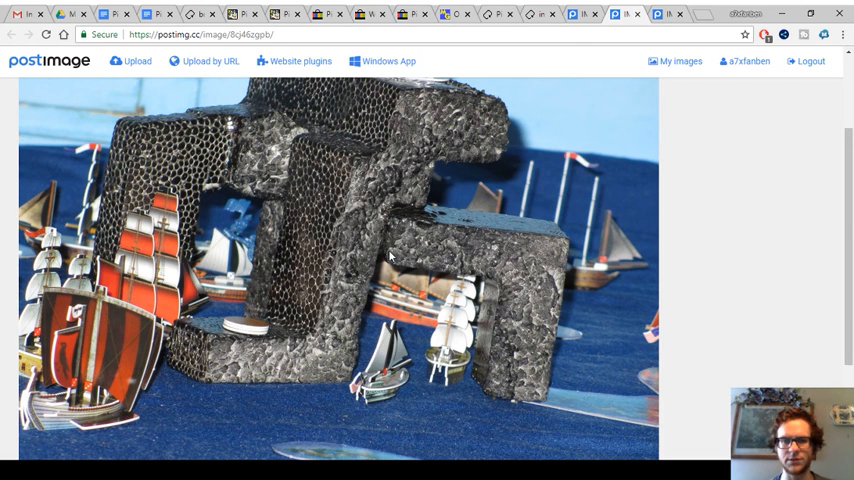
scroll("down", 3)
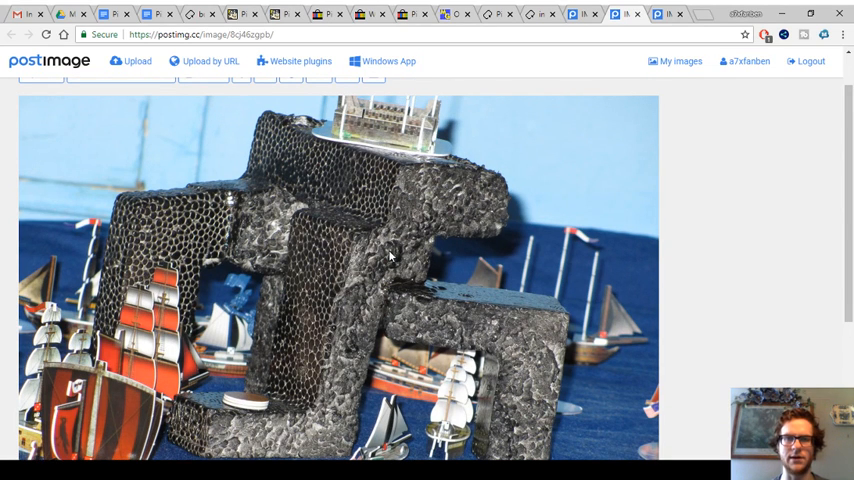
scroll("down", 3)
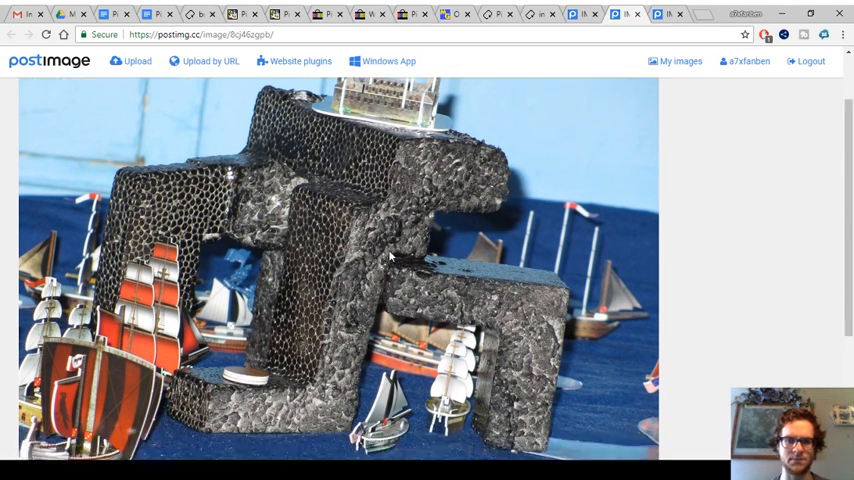
scroll("down", 3)
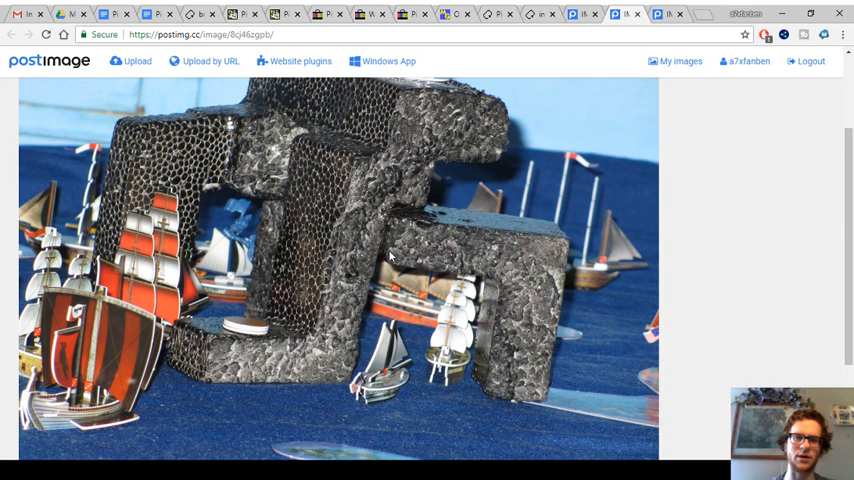
mouse_move(202, 223)
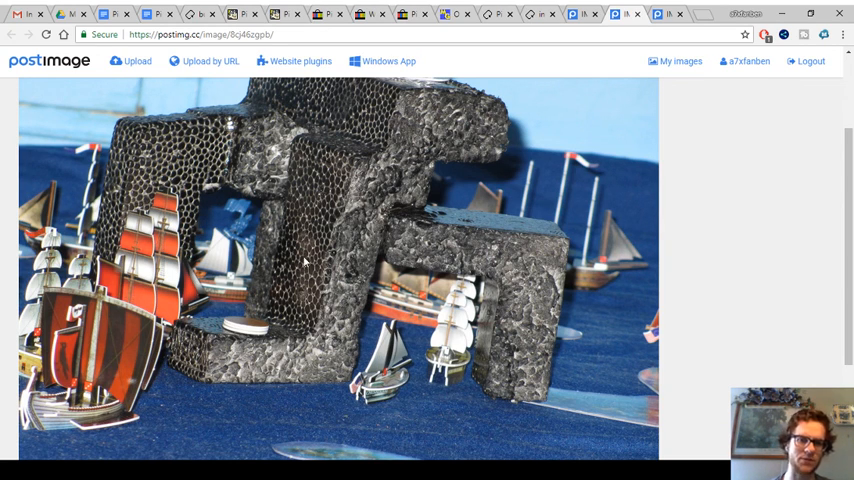
mouse_move(498, 363)
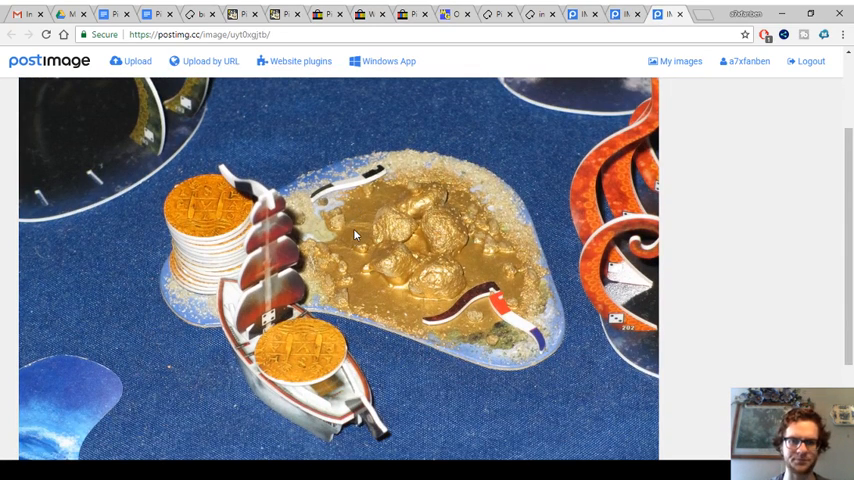
scroll("down", 3)
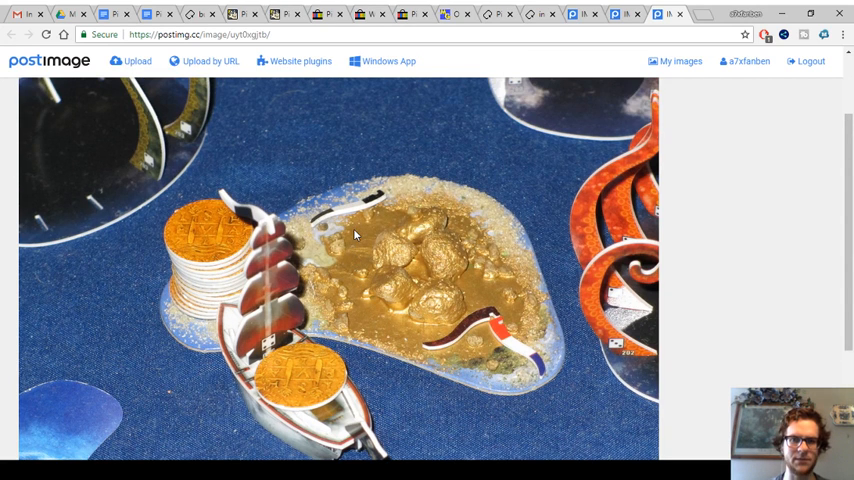
scroll("down", 3)
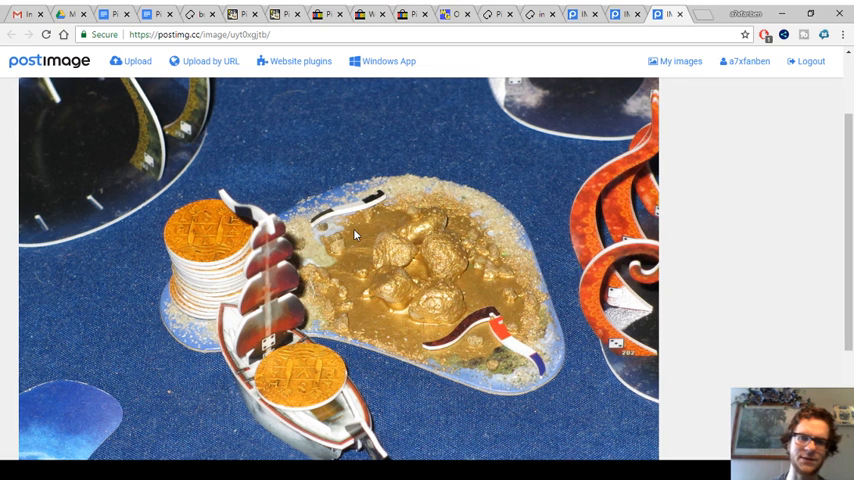
scroll("down", 3)
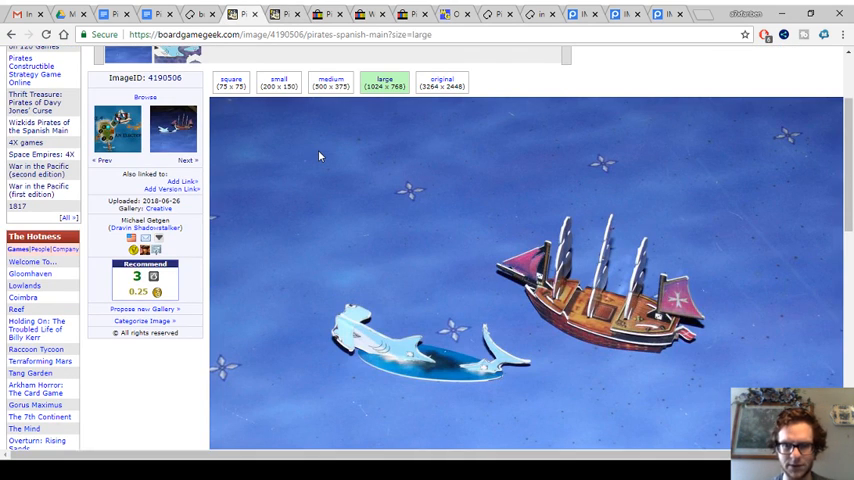
- Scroll the shark-and-ship photo, view image 4190507, then return to large image 4190506
scroll("down", 3)
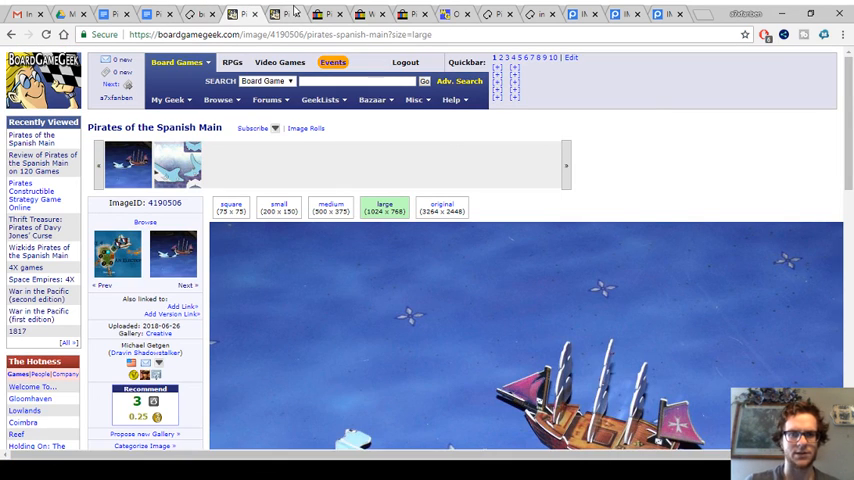
scroll("down", 3)
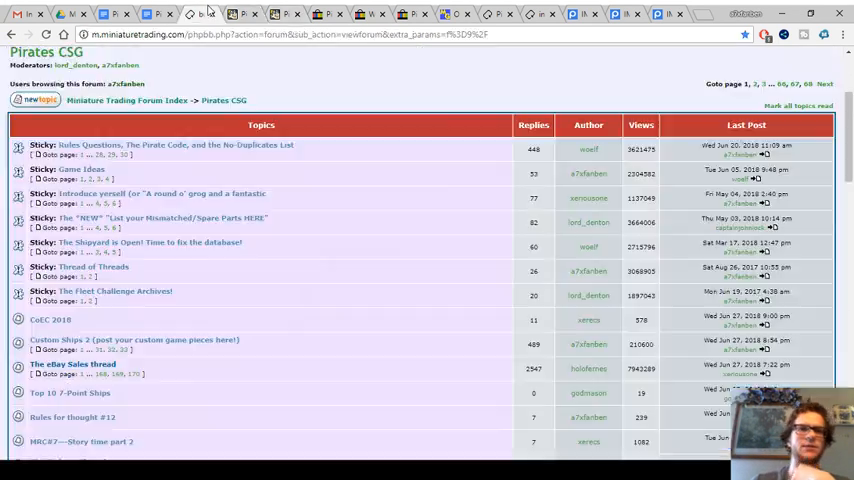
left_click(275, 14)
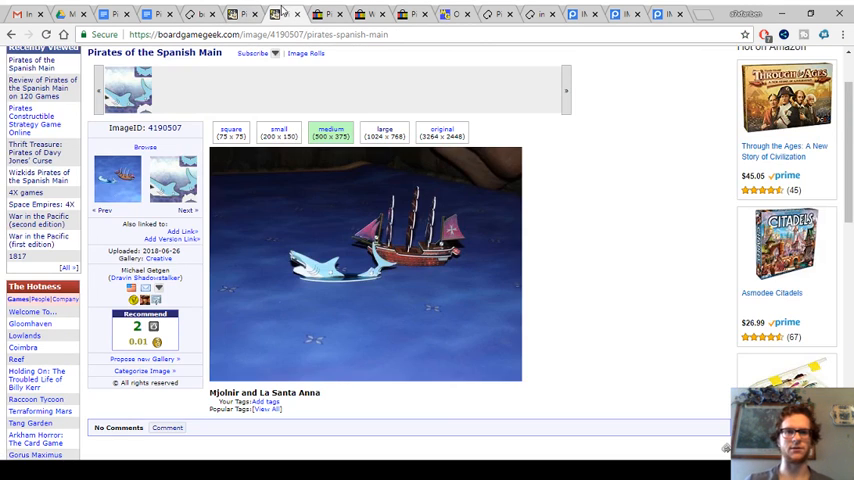
left_click(385, 133)
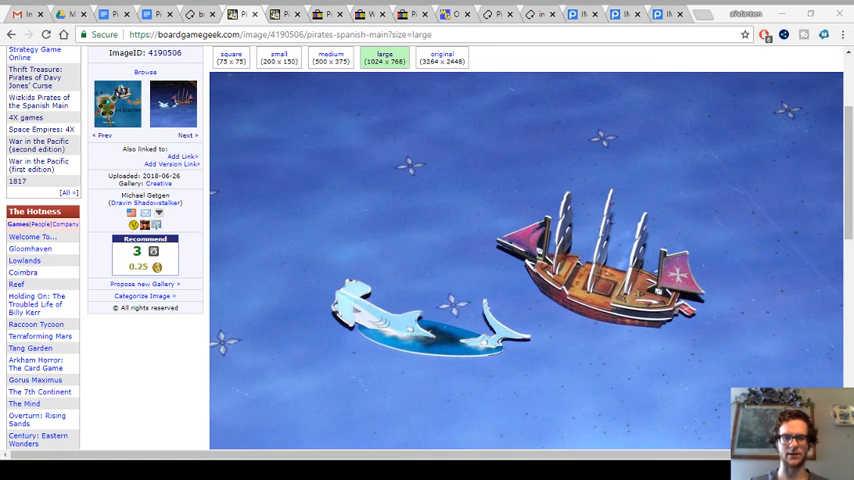